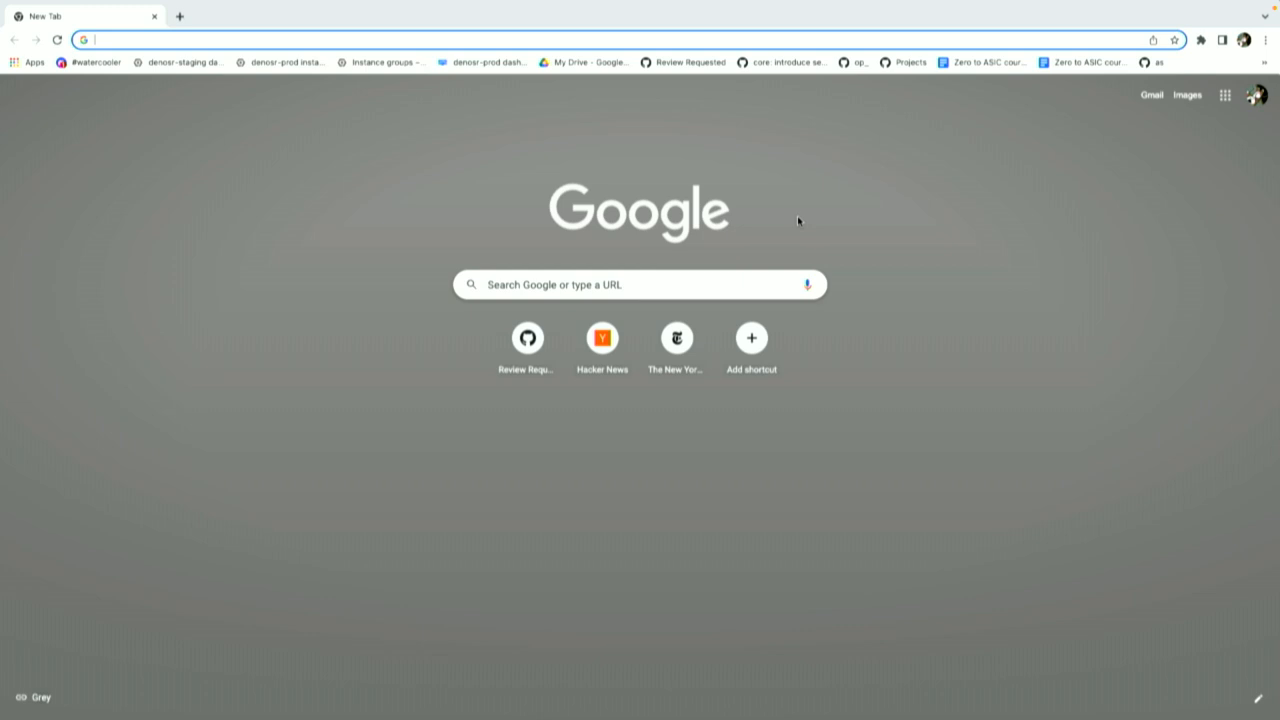
Go to dash.deno.com/projects and start a new Deno Deploy project
text(dash.deno.com/projects)
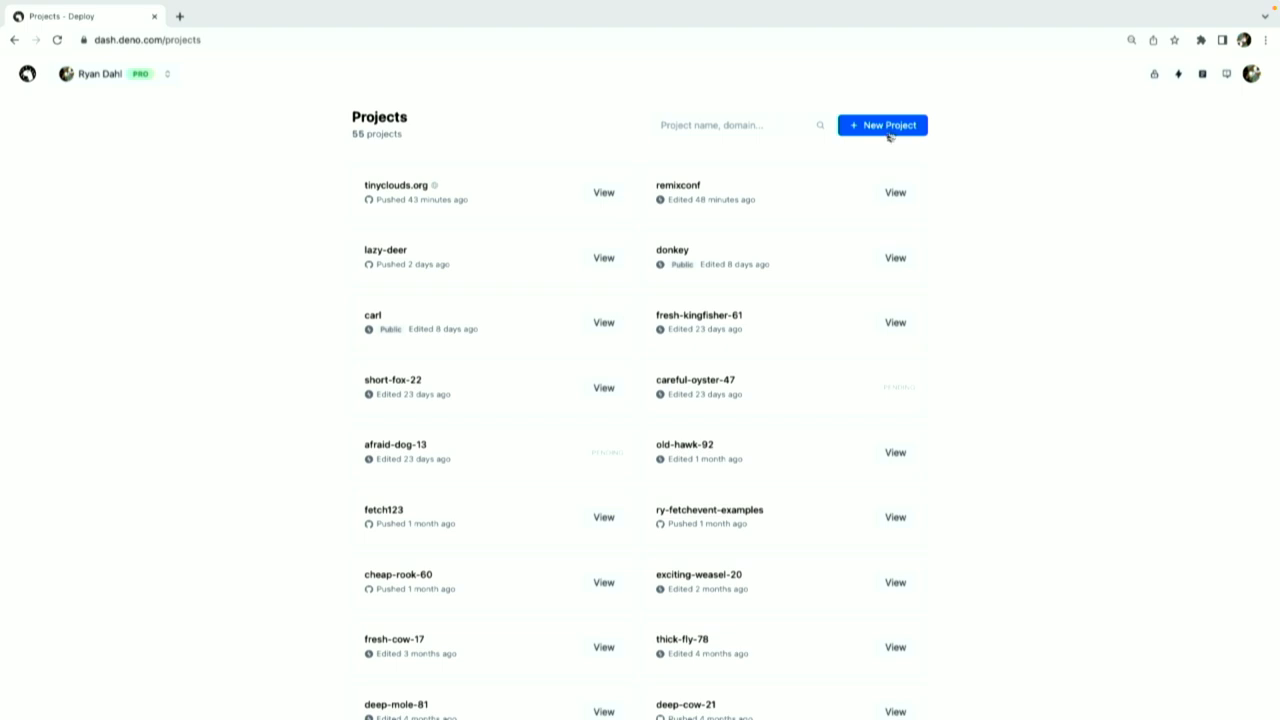
click(882, 124)
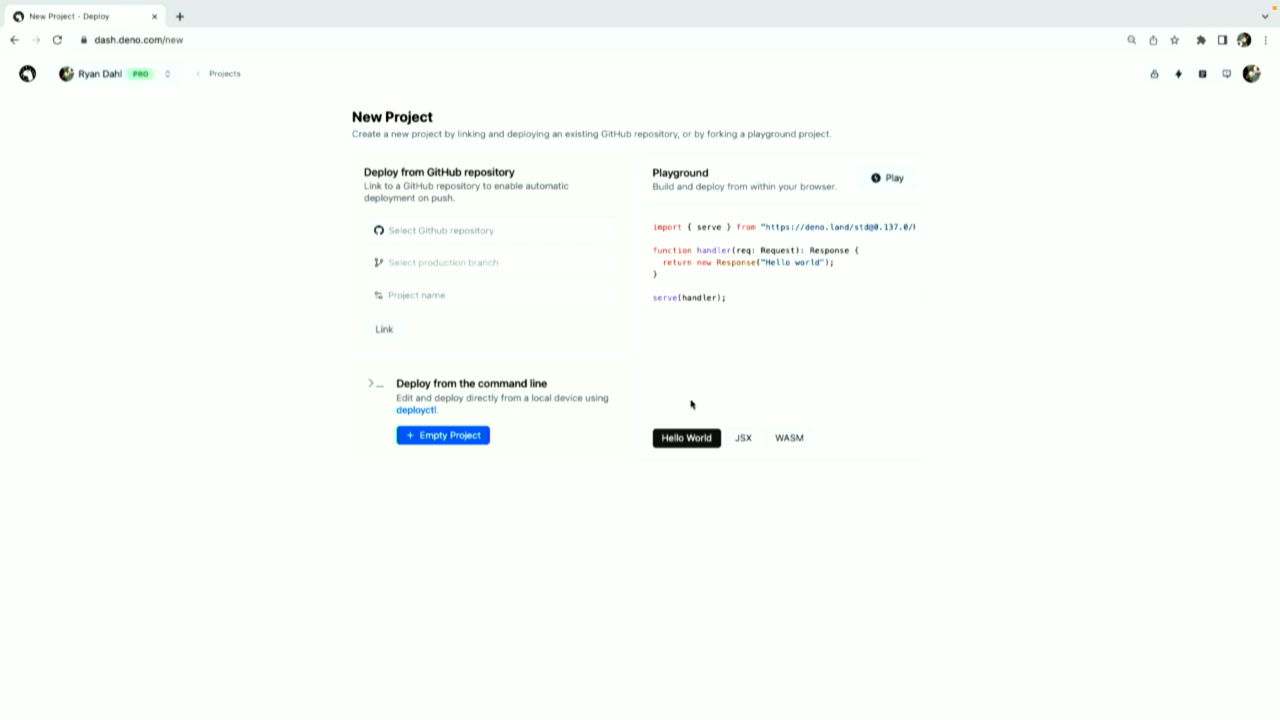
Create a Hello World playground and write a serve script returning 'hello remix', then Save & Deploy
click(888, 178)
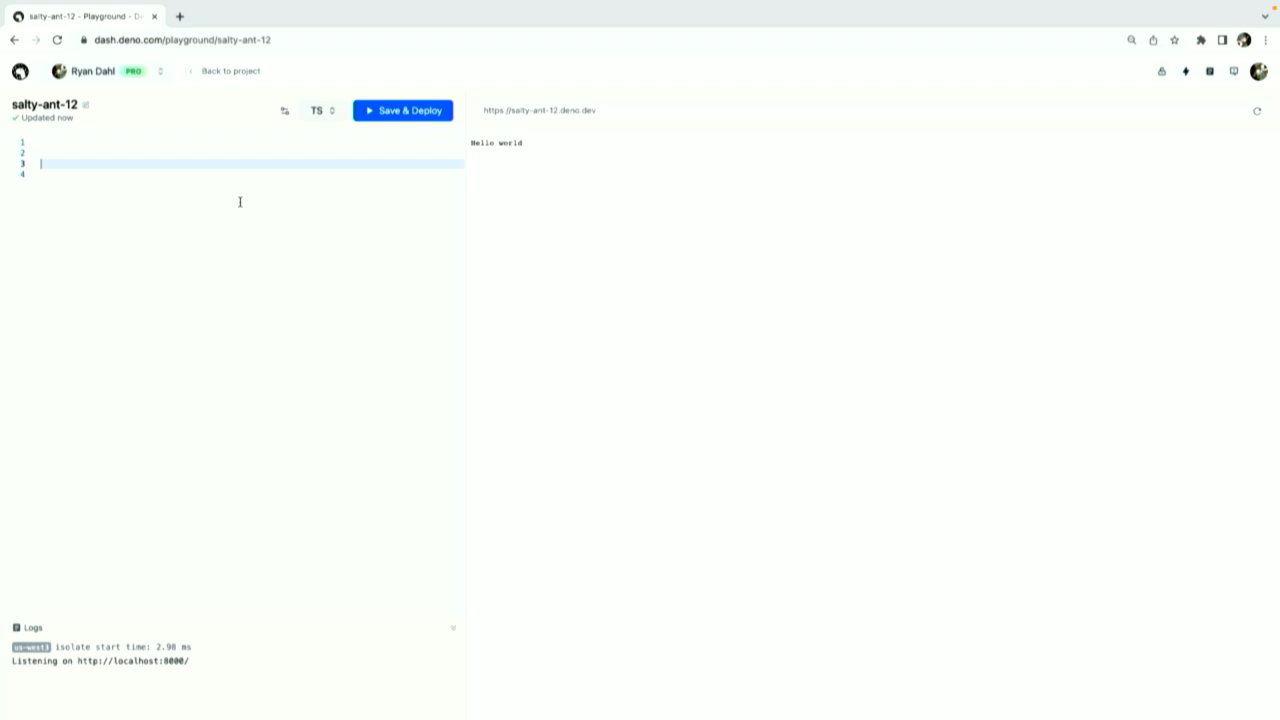
text(import { })
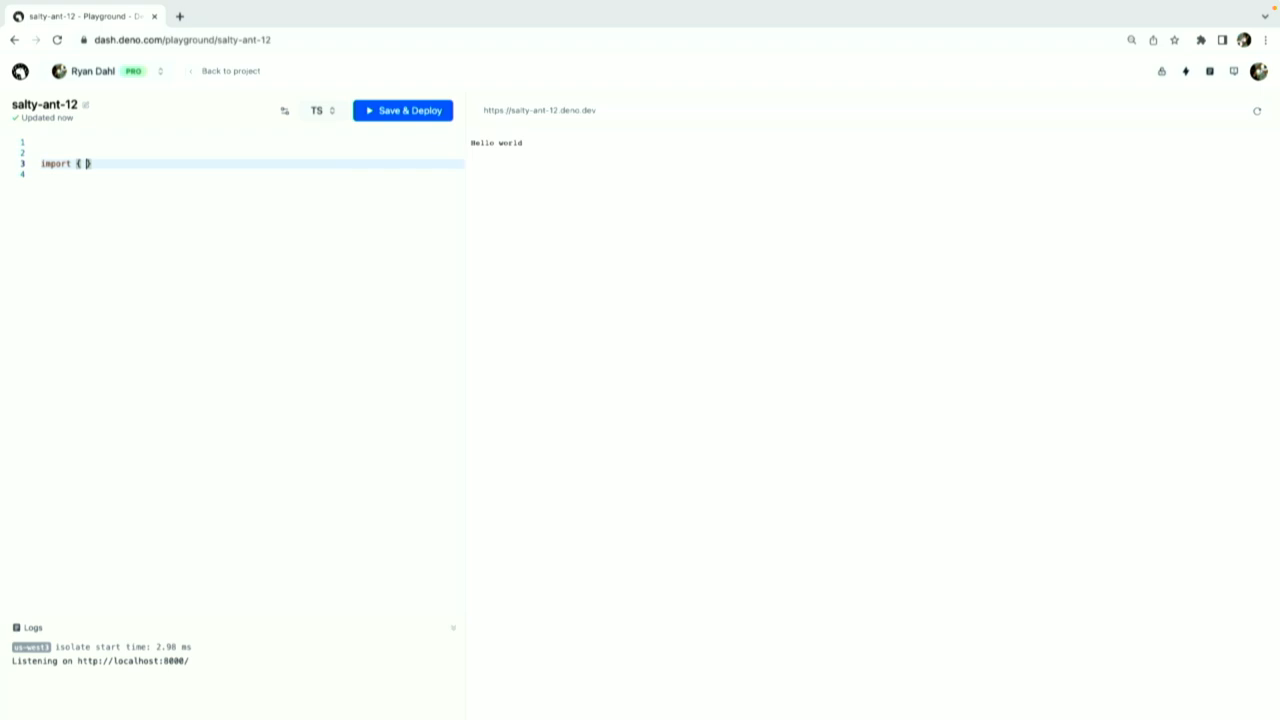
text(serve } from "https://deno.land/std/http/server.ts";)
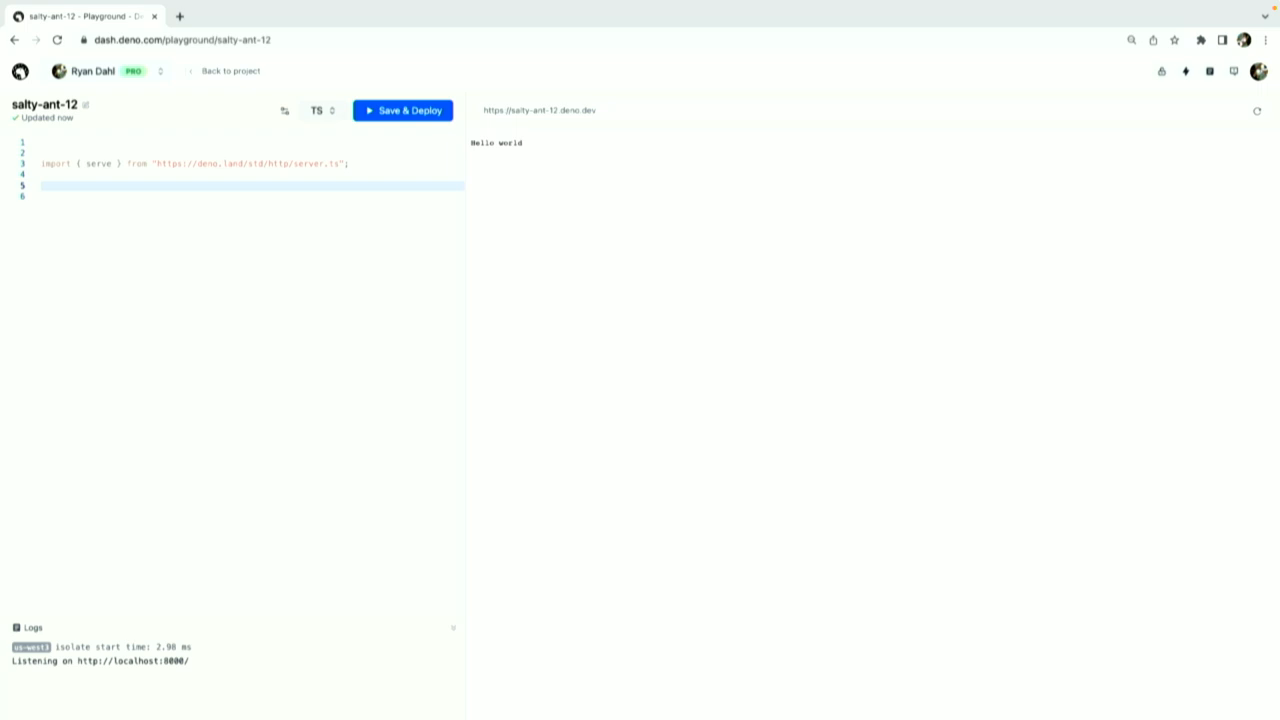
text(serve())
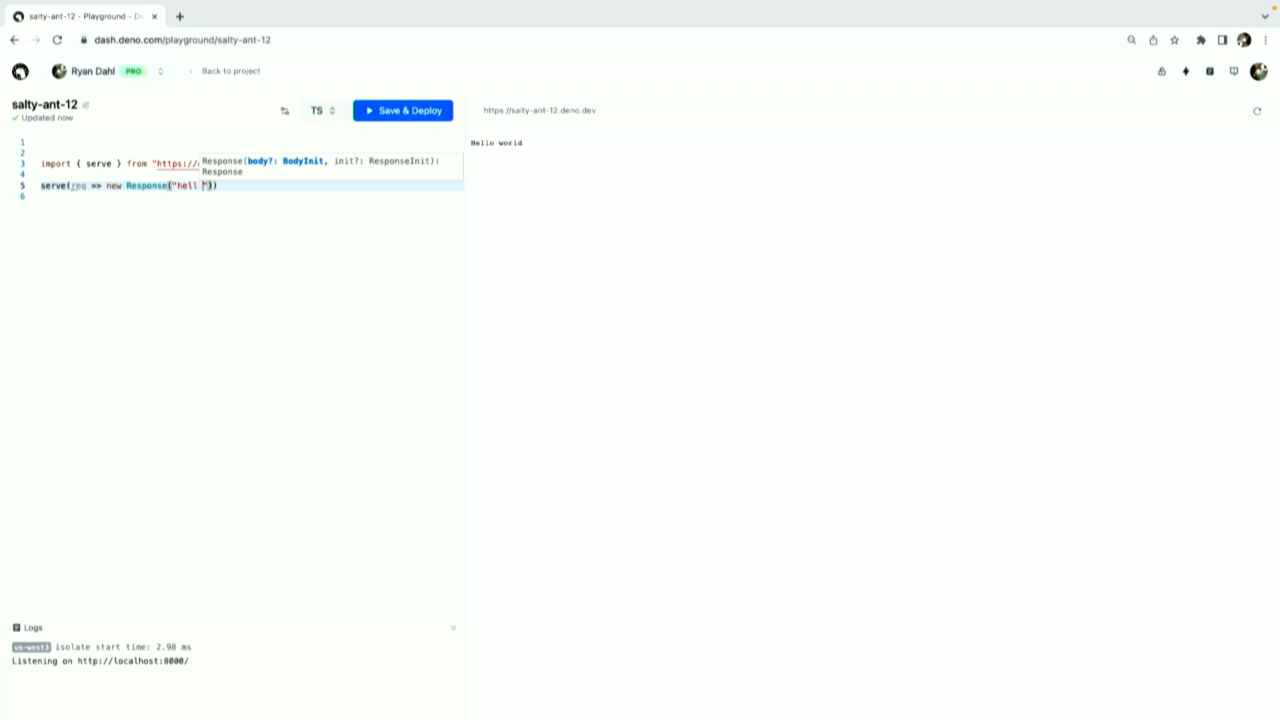
click(402, 110)
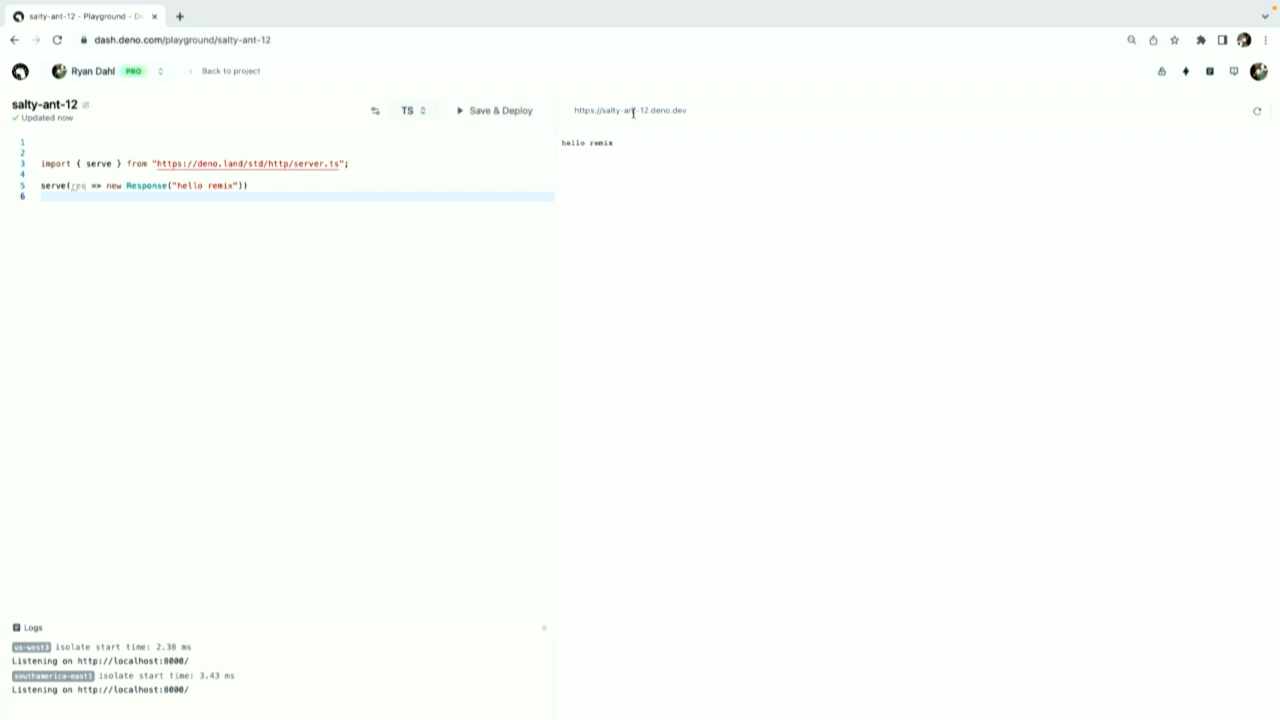
Begin renaming the salty-ant project to give it a new name
click(78, 104)
text(rem)
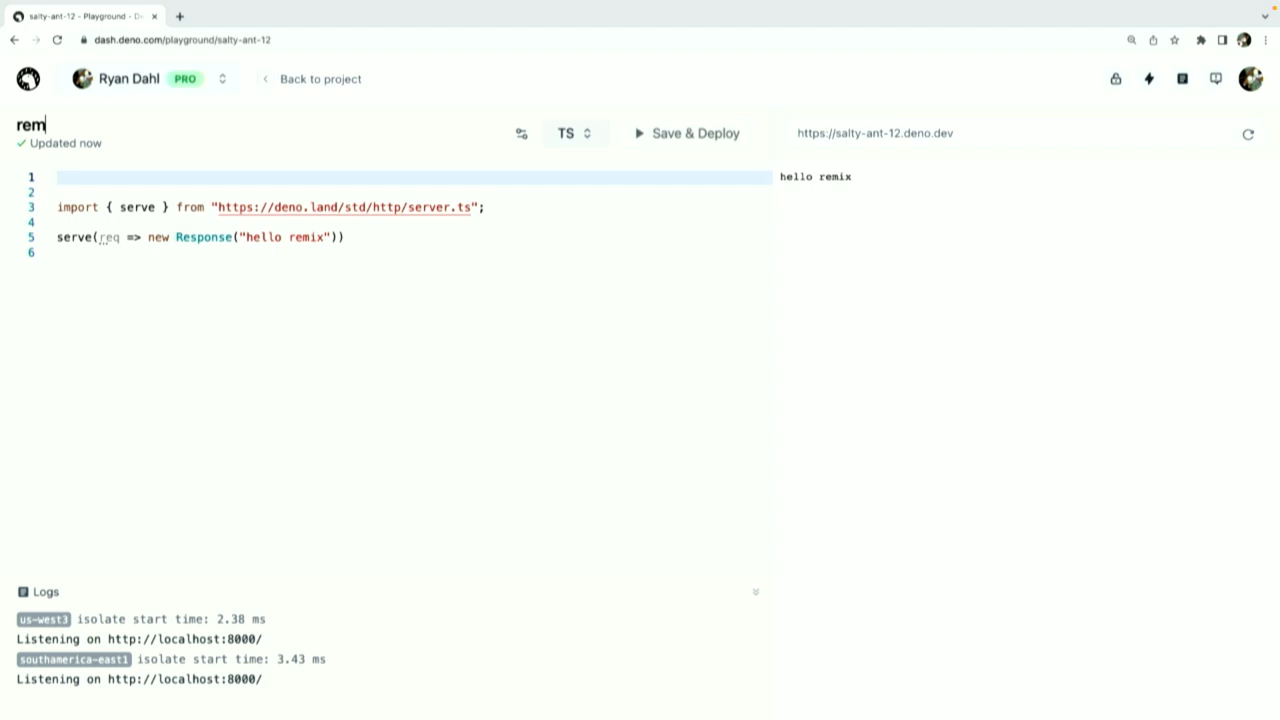
text(salty-ant)
click(406, 236)
text(!!!)
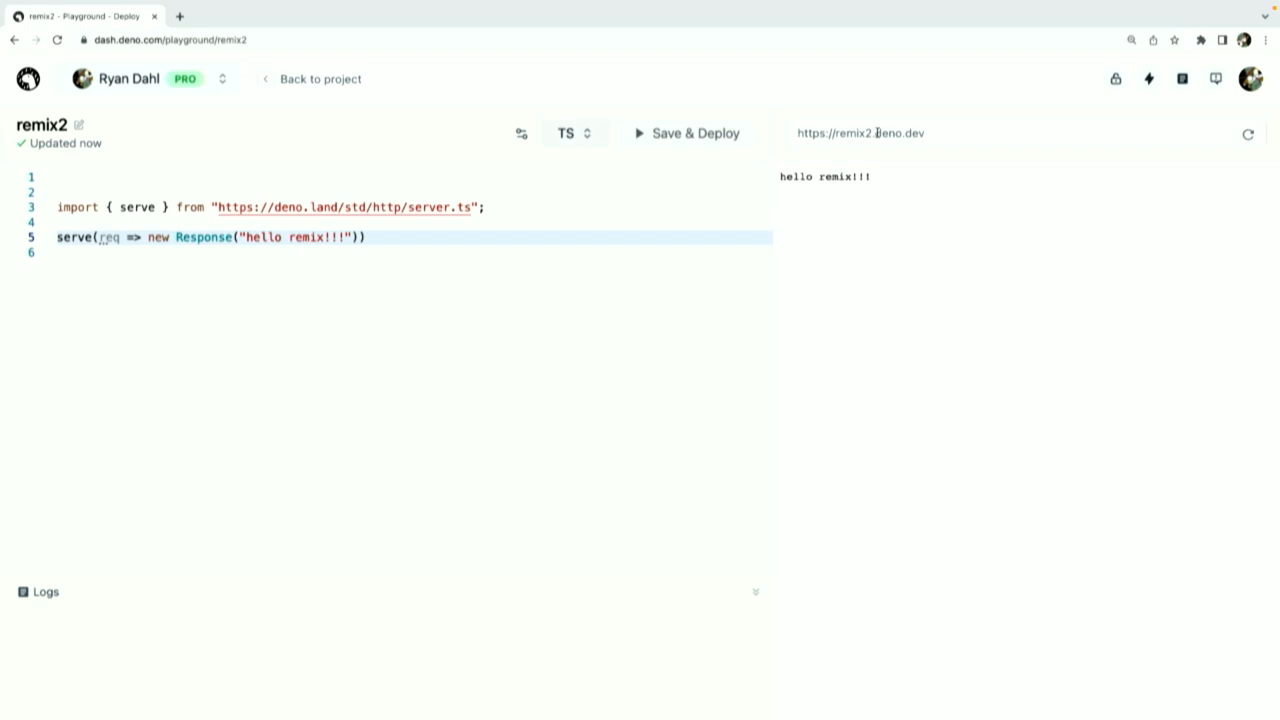
Open the live remix2.deno.dev deployment URL
click(860, 132)
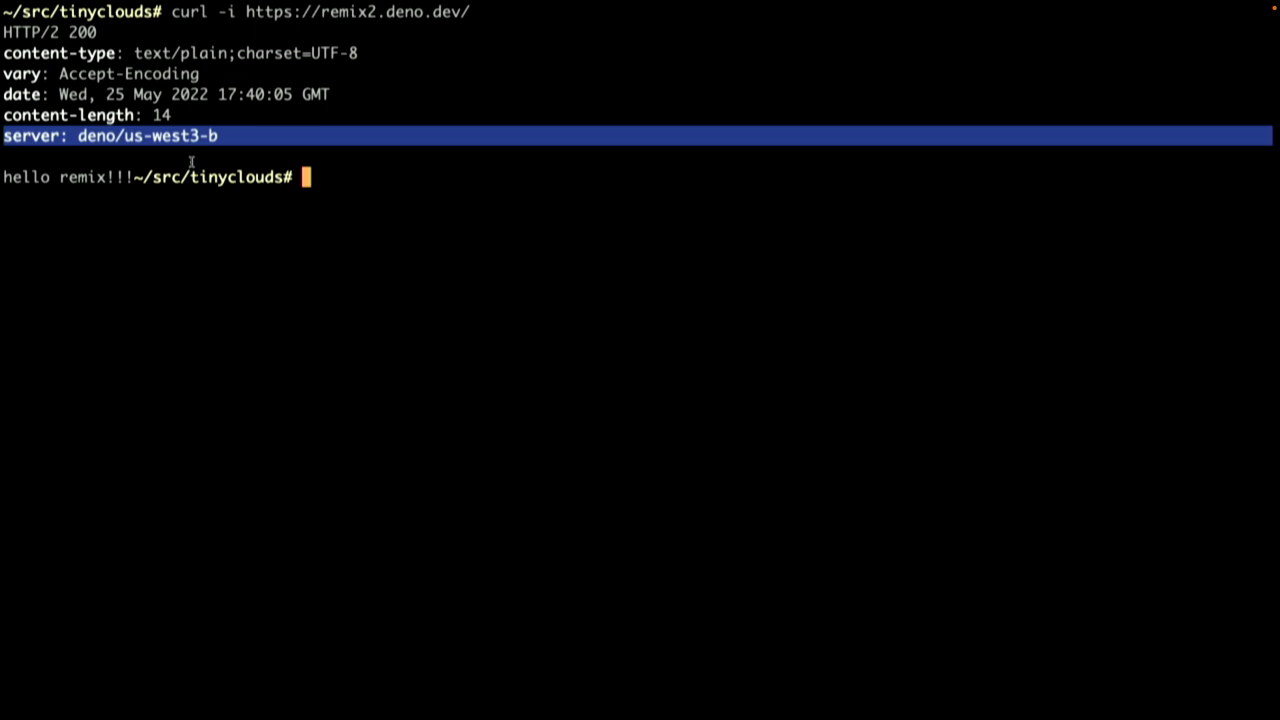
Highlight the server: header line showing the us-west3-b region in the curl output
double_click(170, 136)
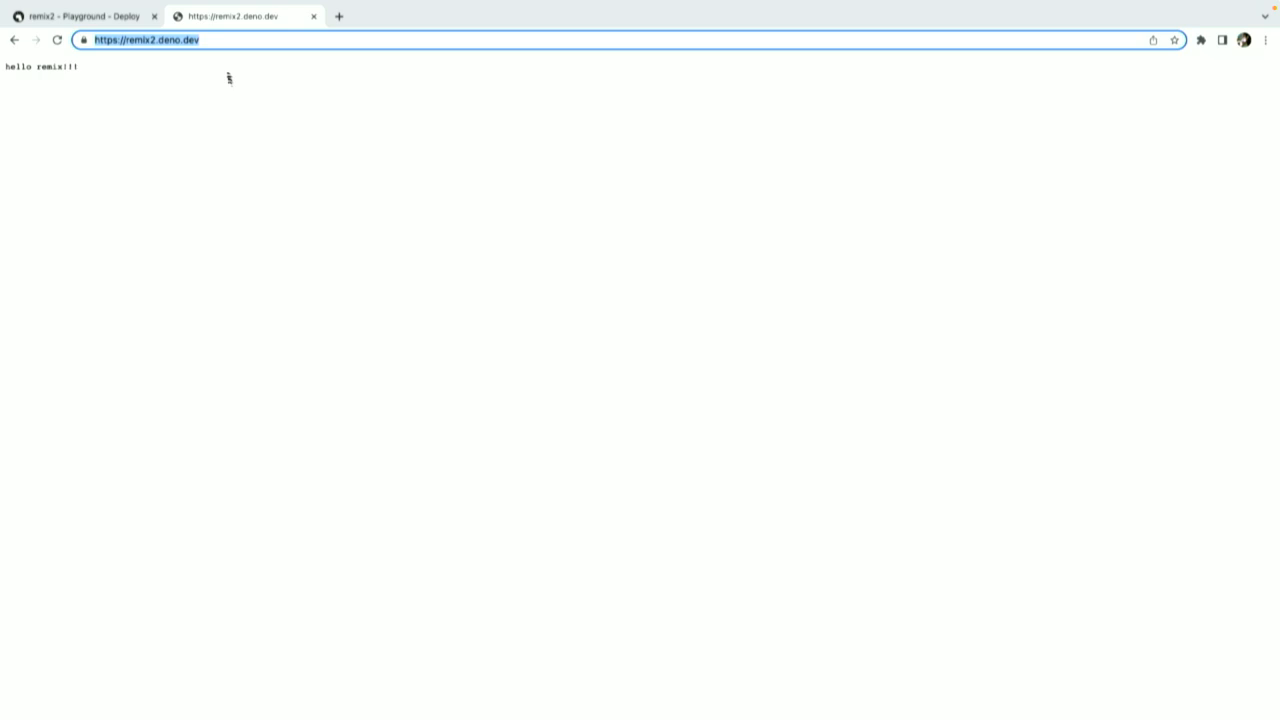
View the remix2.deno.dev tab showing 'hello remix!!!'
click(84, 16)
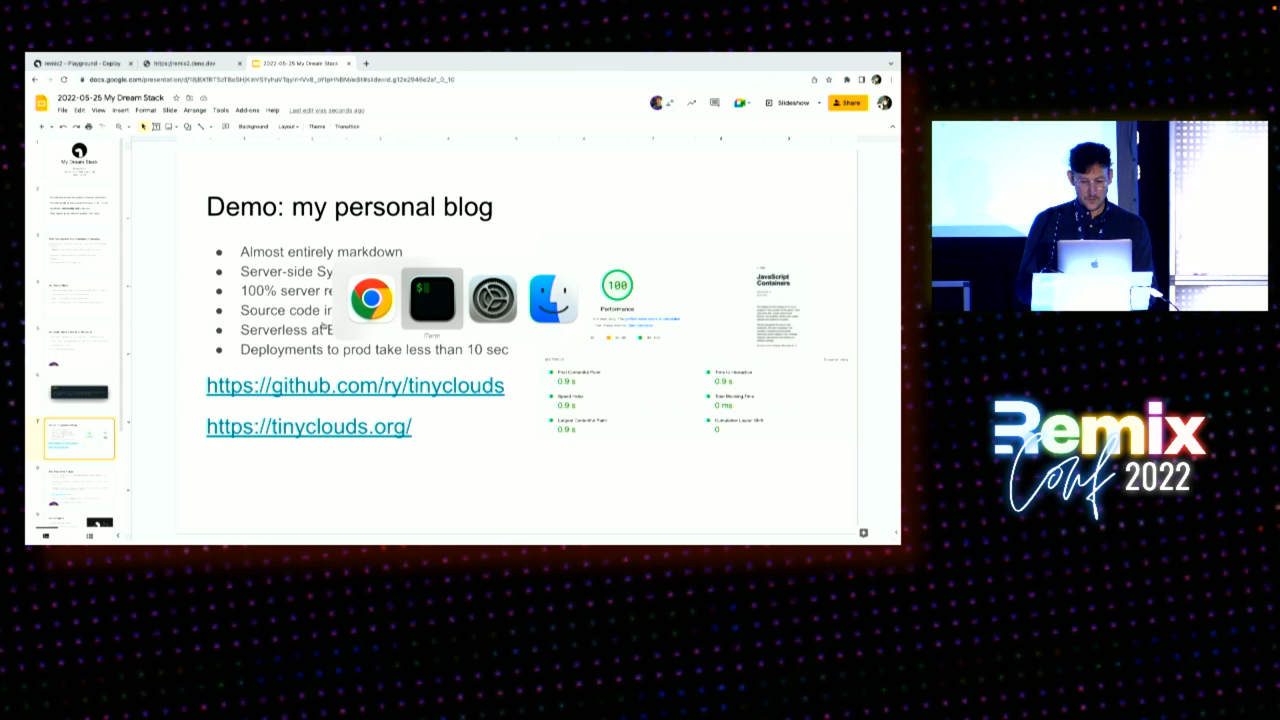
Open the github.com/ry/tinyclouds link and reload after the no-internet error
click(356, 384)
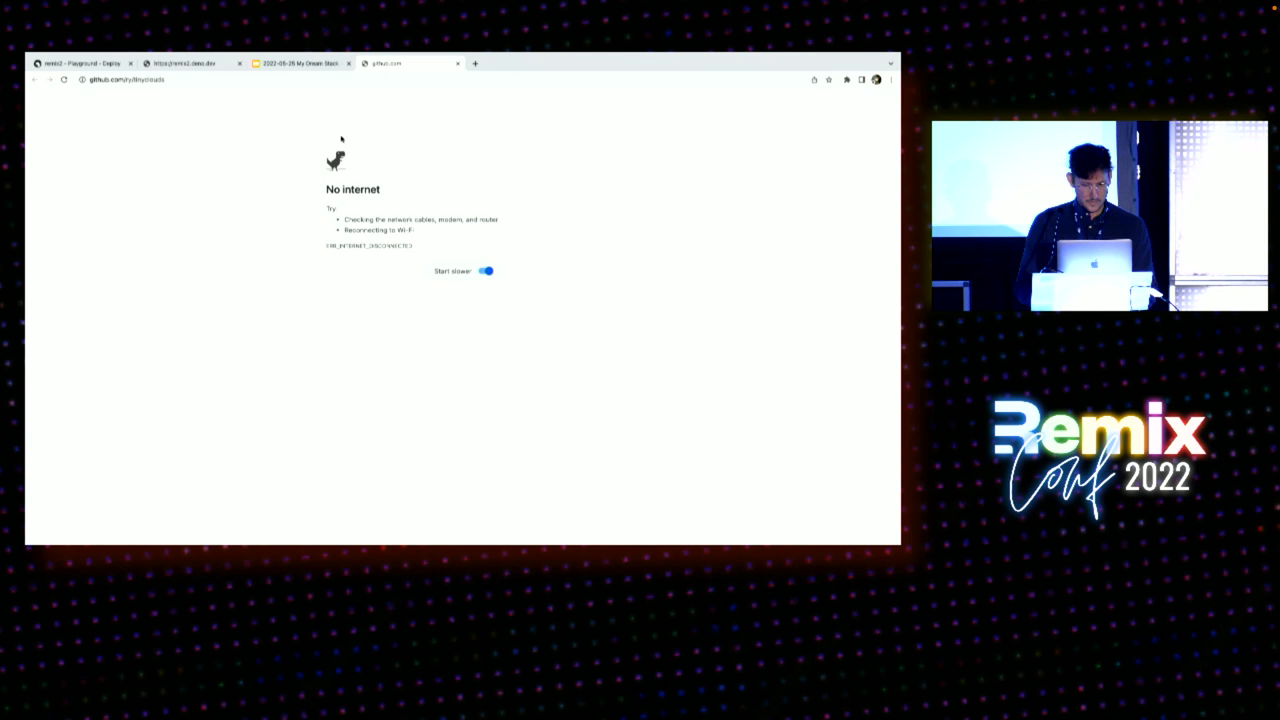
click(788, 56)
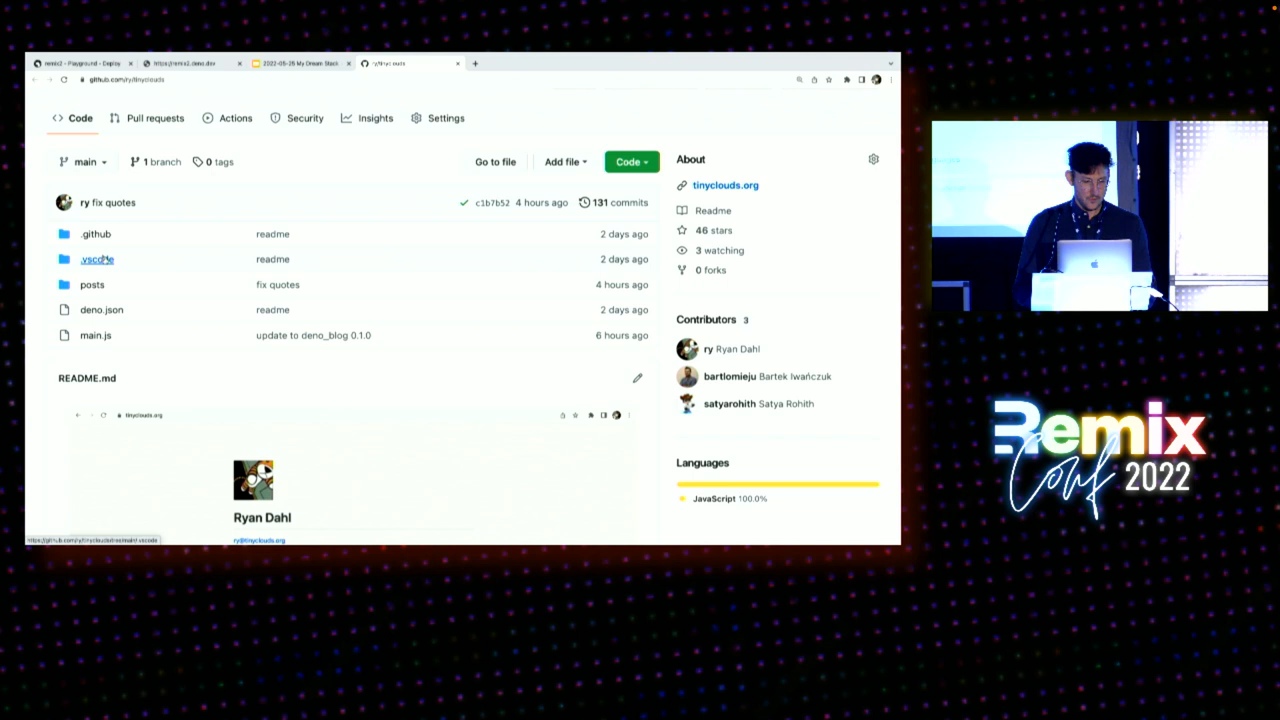
Look over the ry/tinyclouds repository file list on GitHub
click(92, 284)
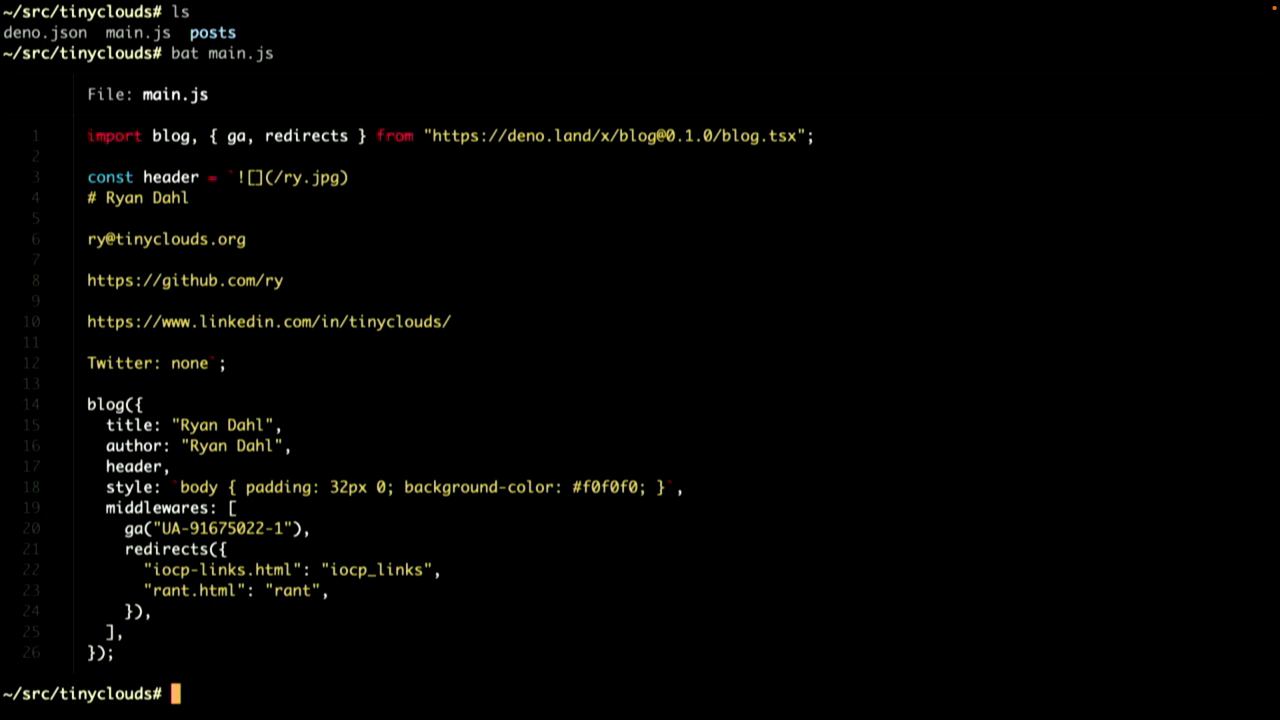
List the tinyclouds files and display main.js with its blog configuration
triple_click(450, 136)
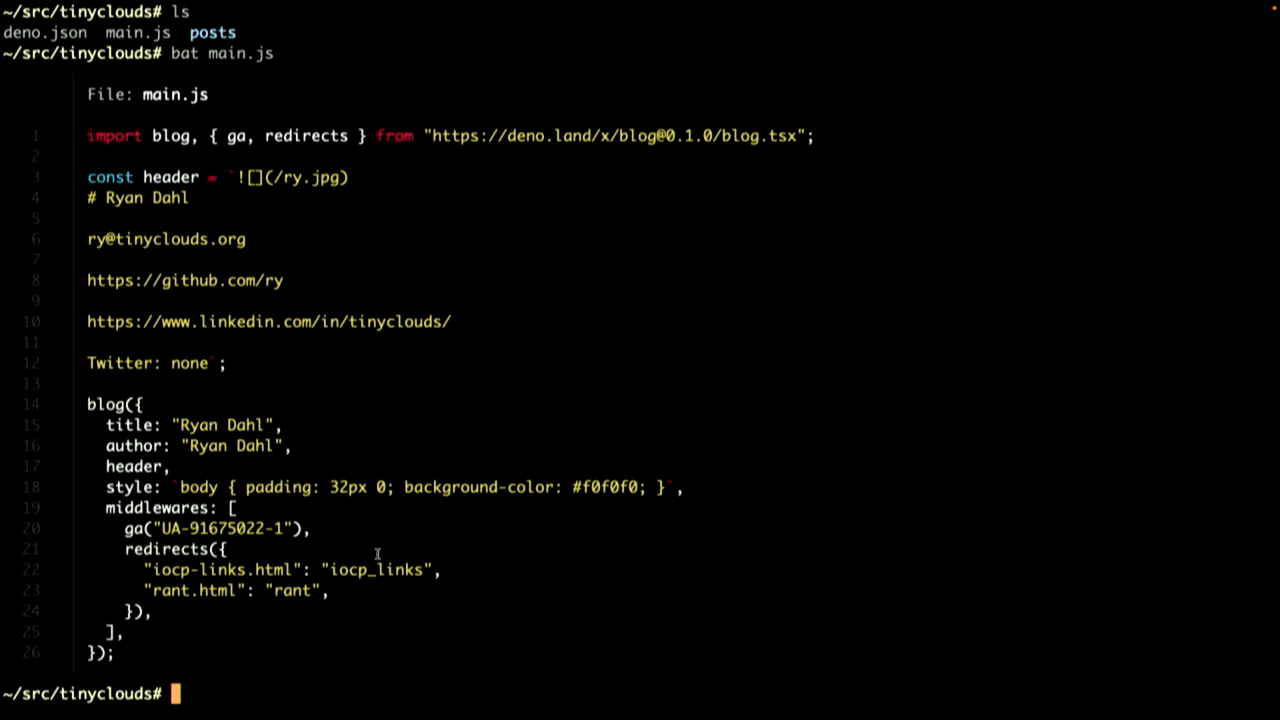
mouse_move(328, 540)
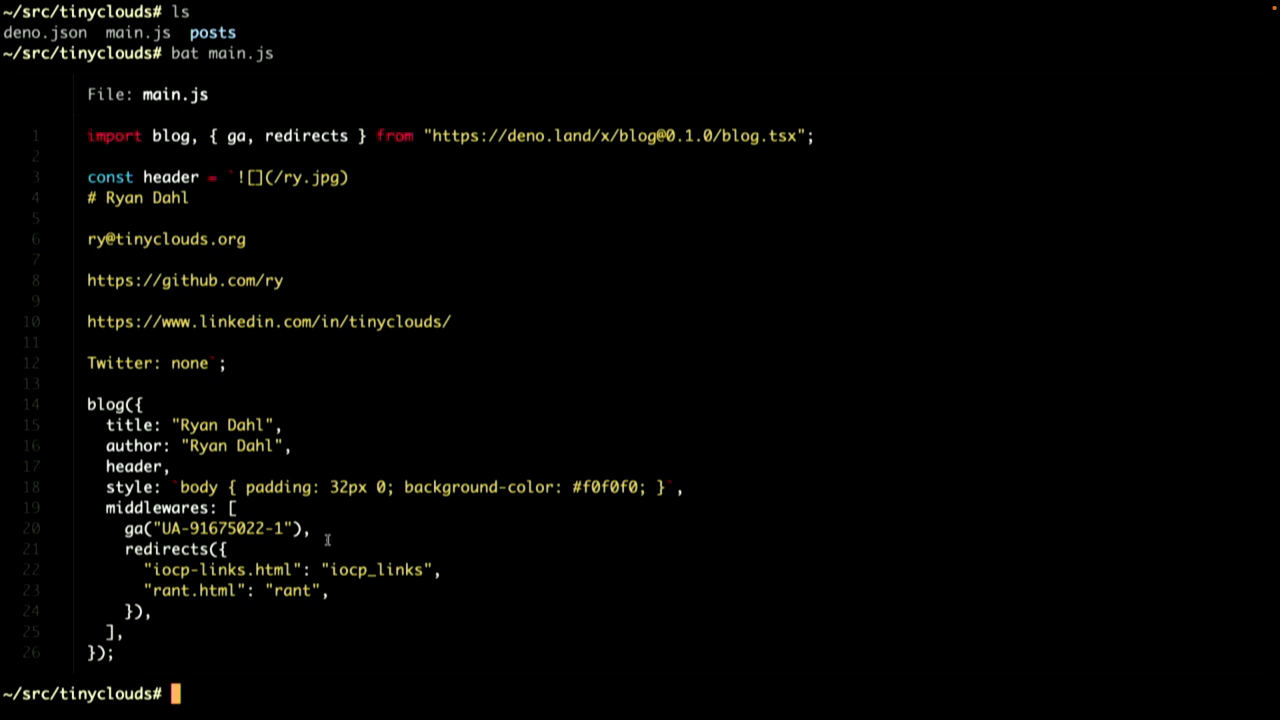
triple_click(200, 528)
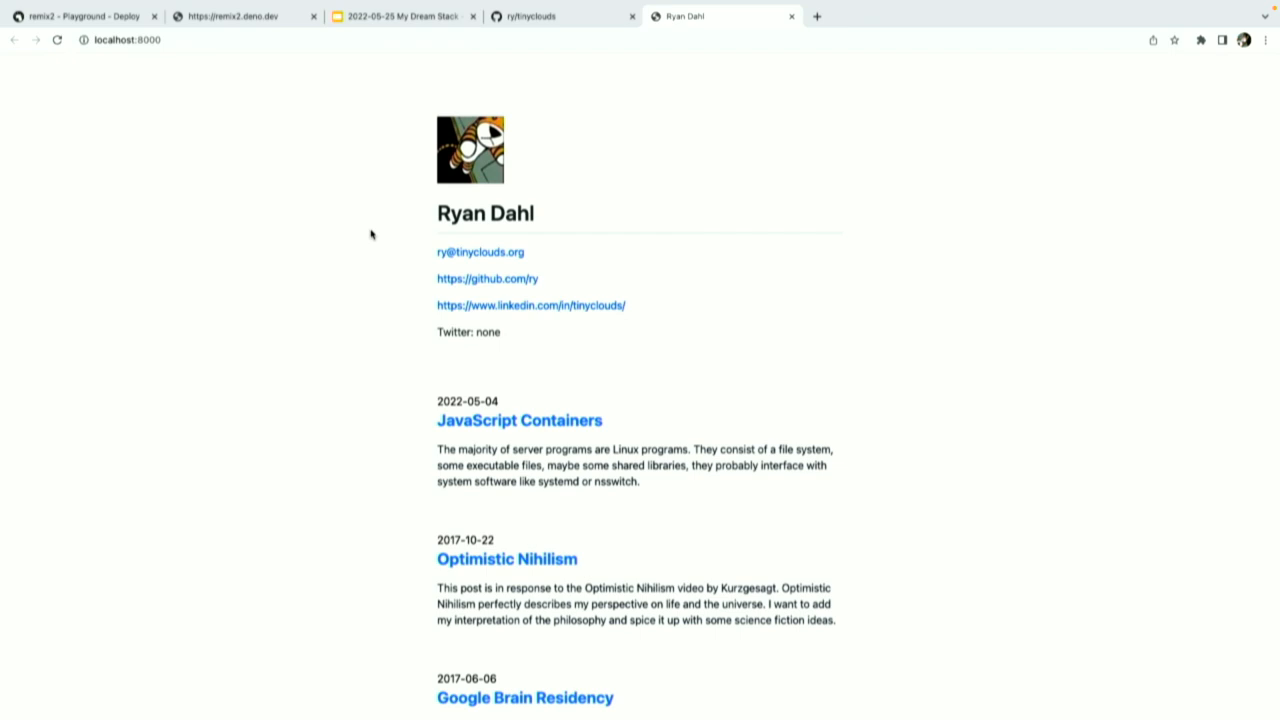
View the tinyclouds blog running locally at localhost:8000
click(518, 420)
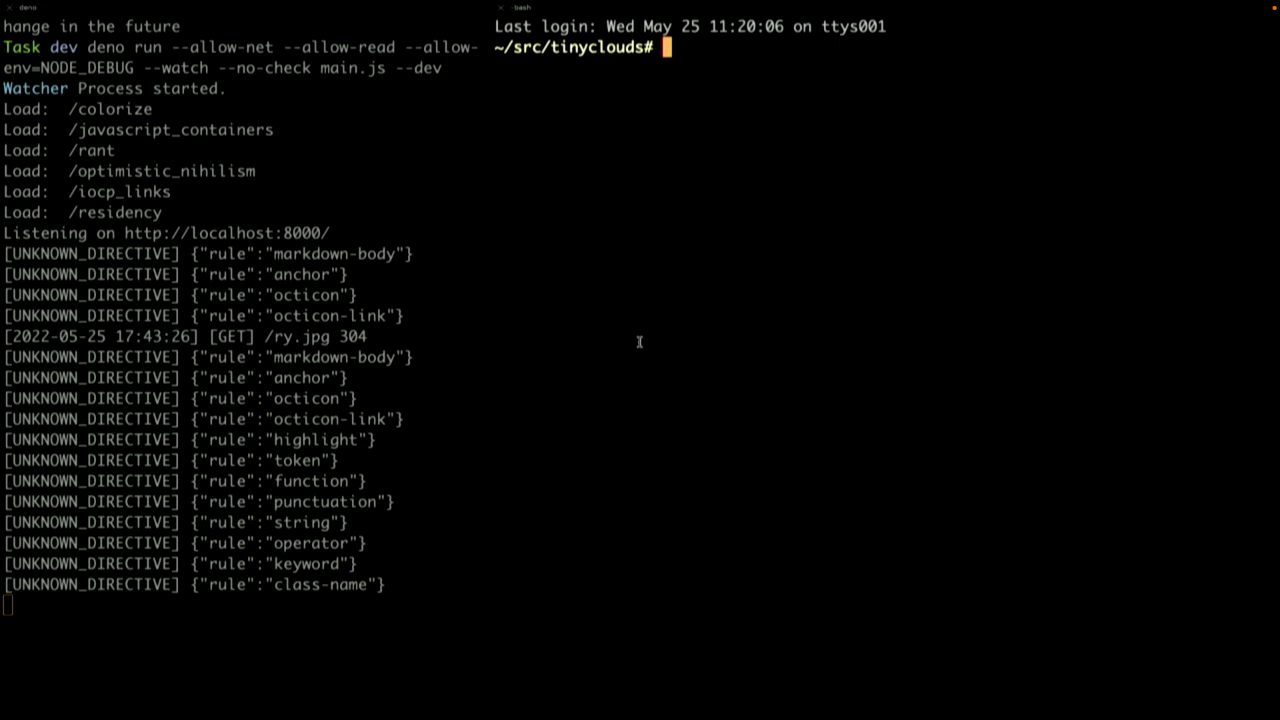
Edit posts/javascript_containers.md in vim, adding a js snippet with let a = "hello remix conf!"
text(vim posts/javascript_containers.md)
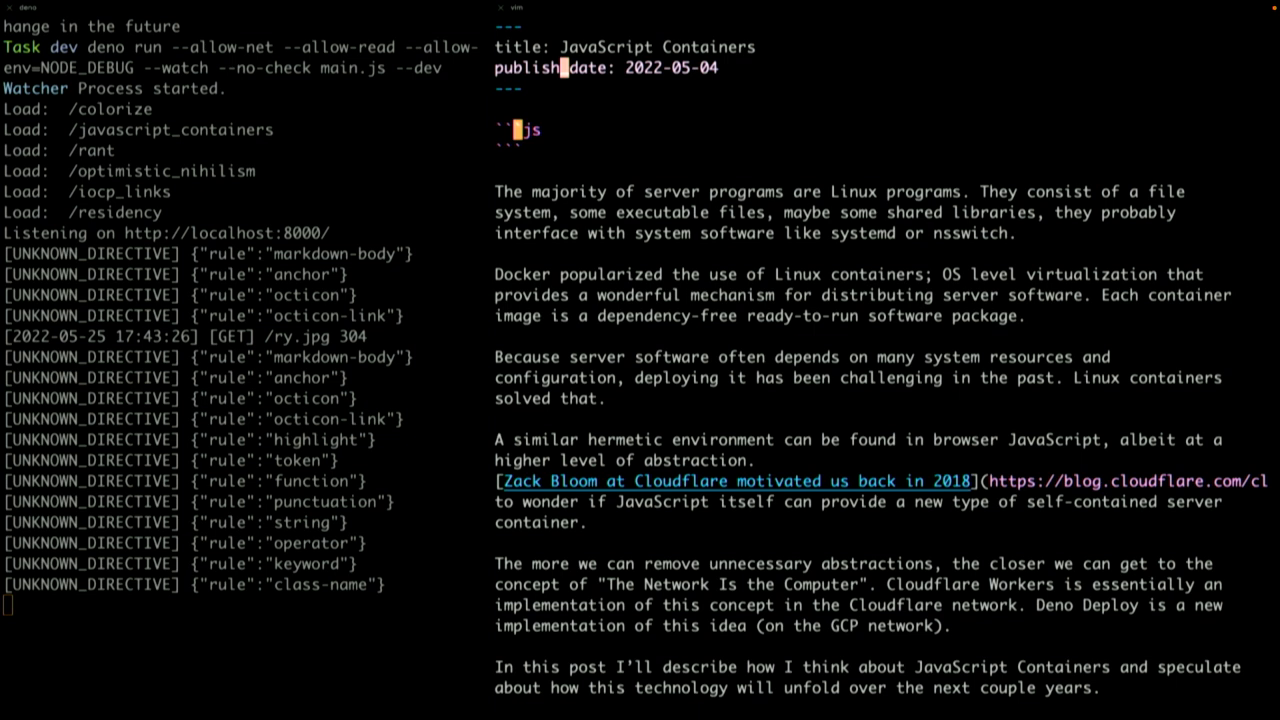
text(let a = "hello remix cofn)
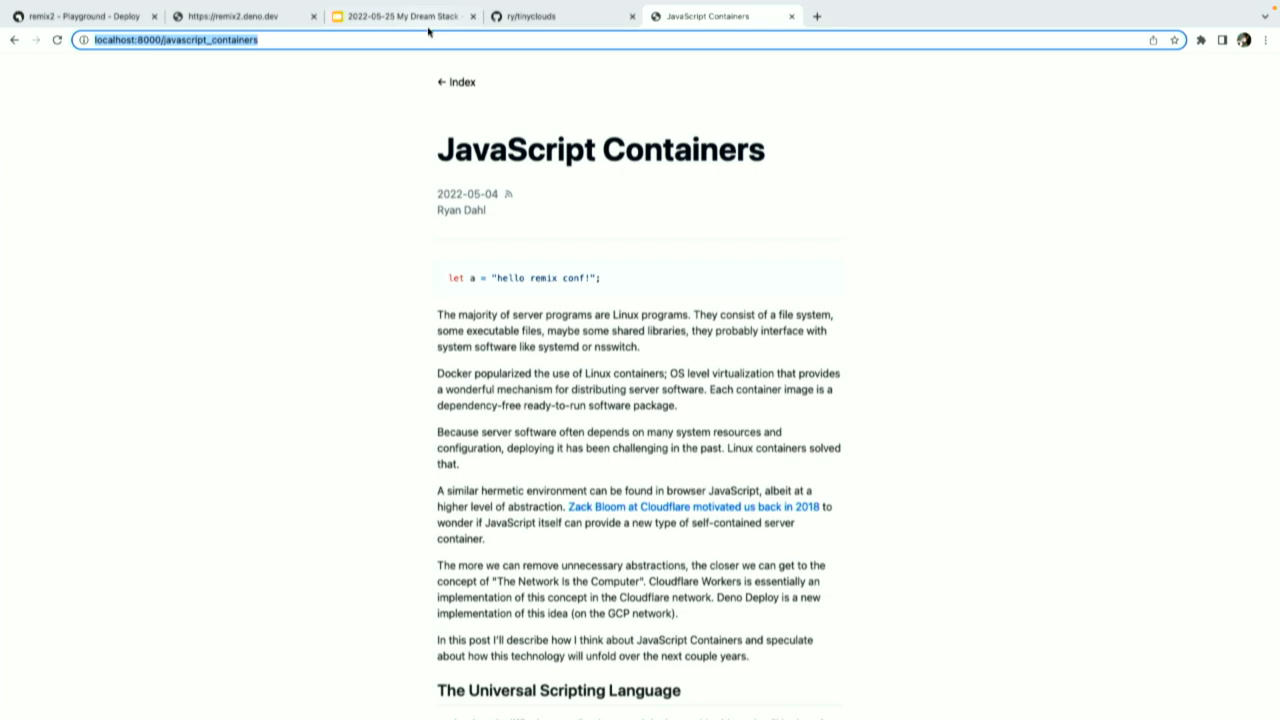
Reload localhost:8000/javascript_containers to see the snippet, then go to tinyclouds.org
click(460, 210)
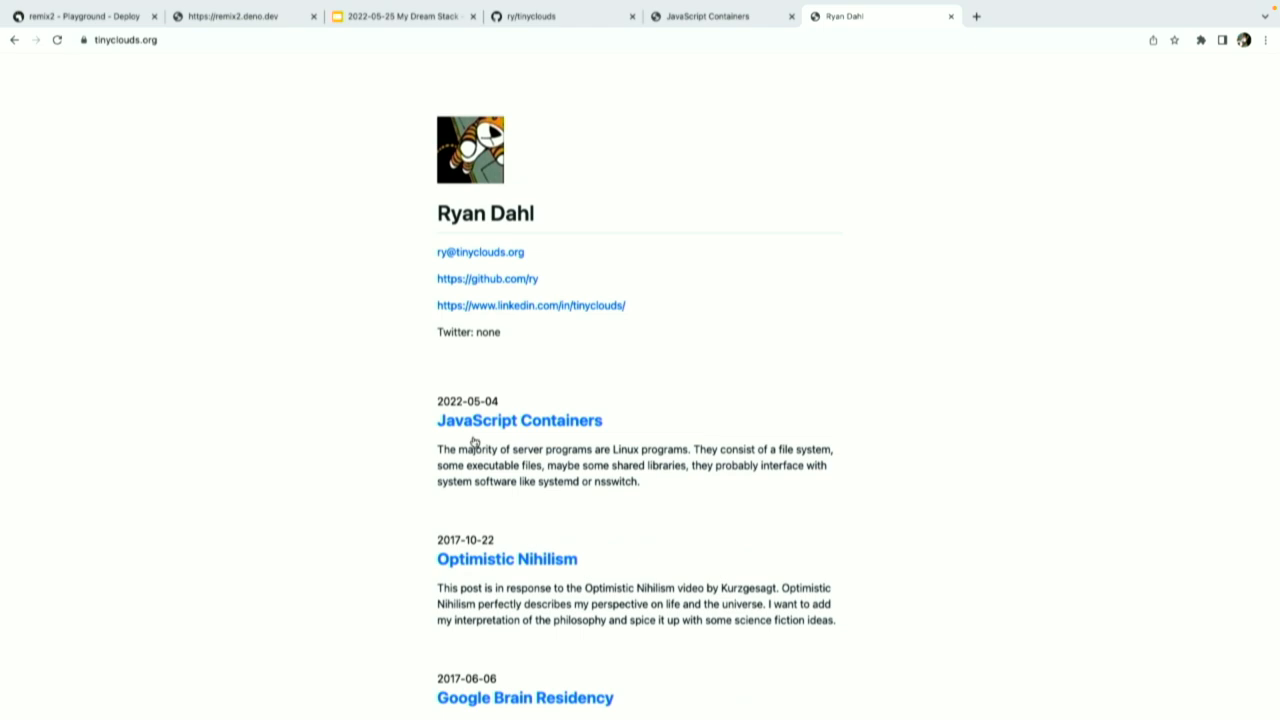
click(518, 420)
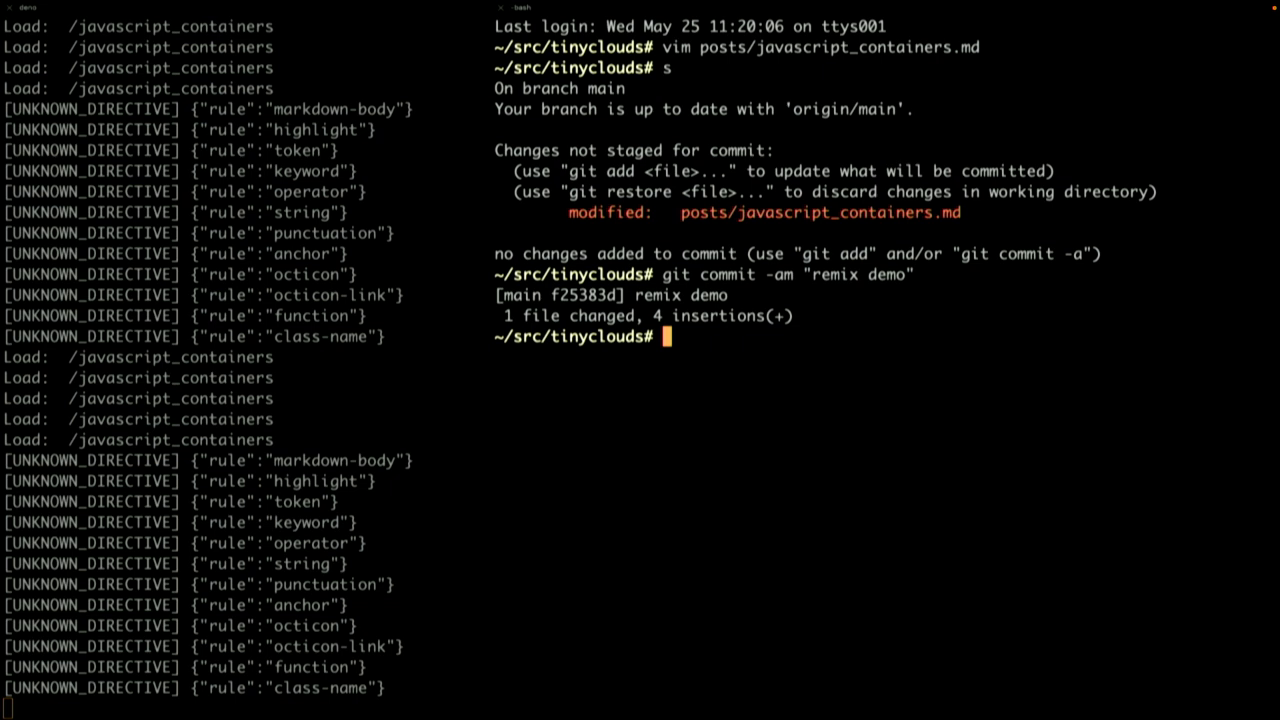
Push the 'remix demo' commit to GitHub with git push
text(git push)
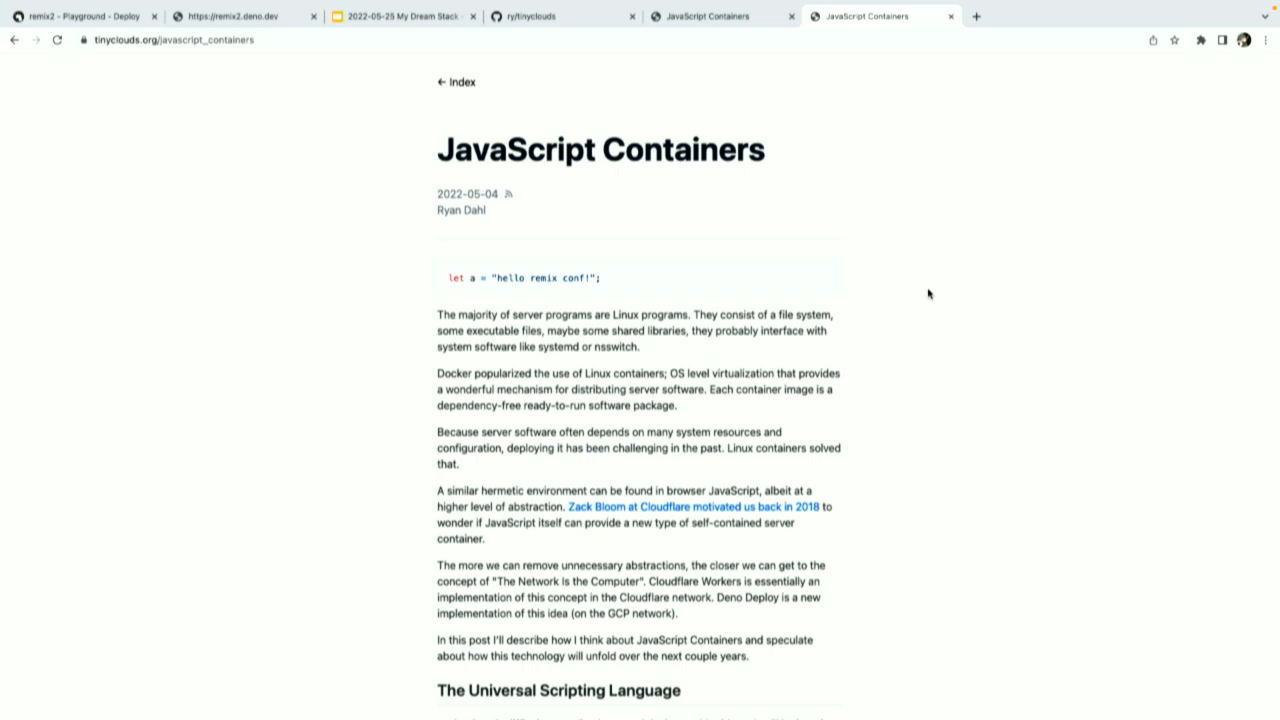
mouse_move(916, 260)
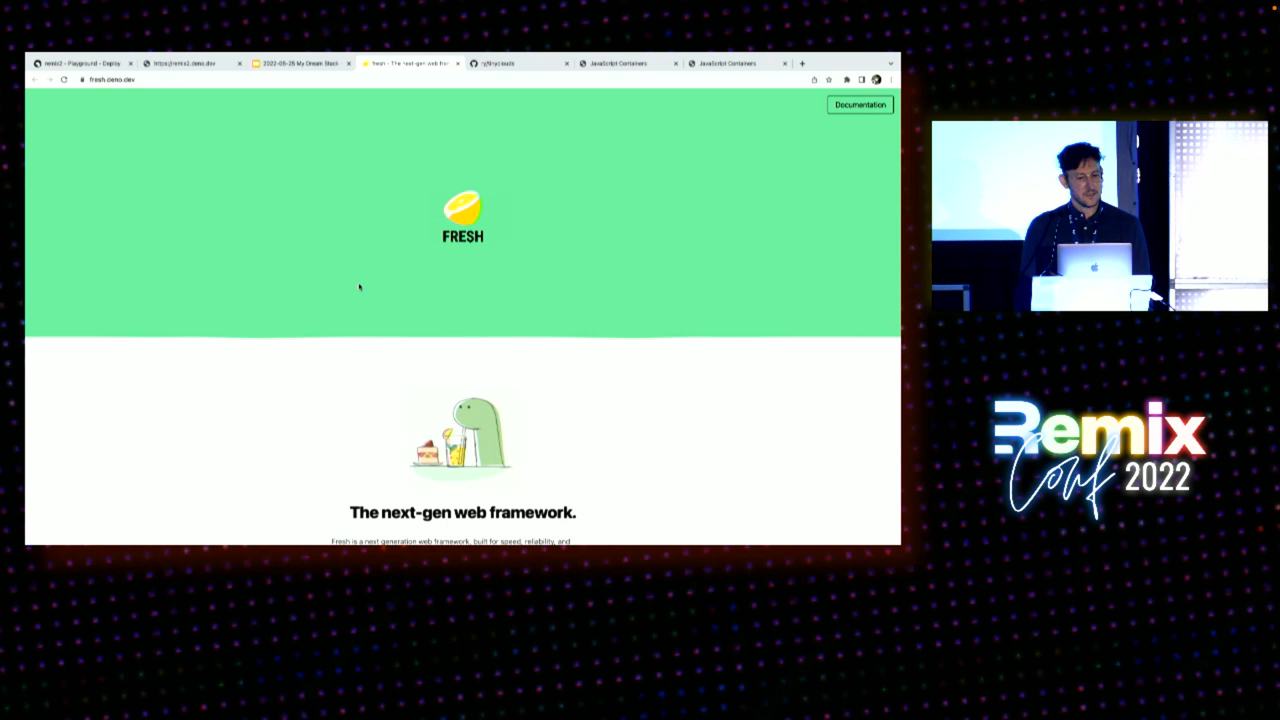
Return from the Fresh homepage to The Post-Unix Future slide
click(300, 62)
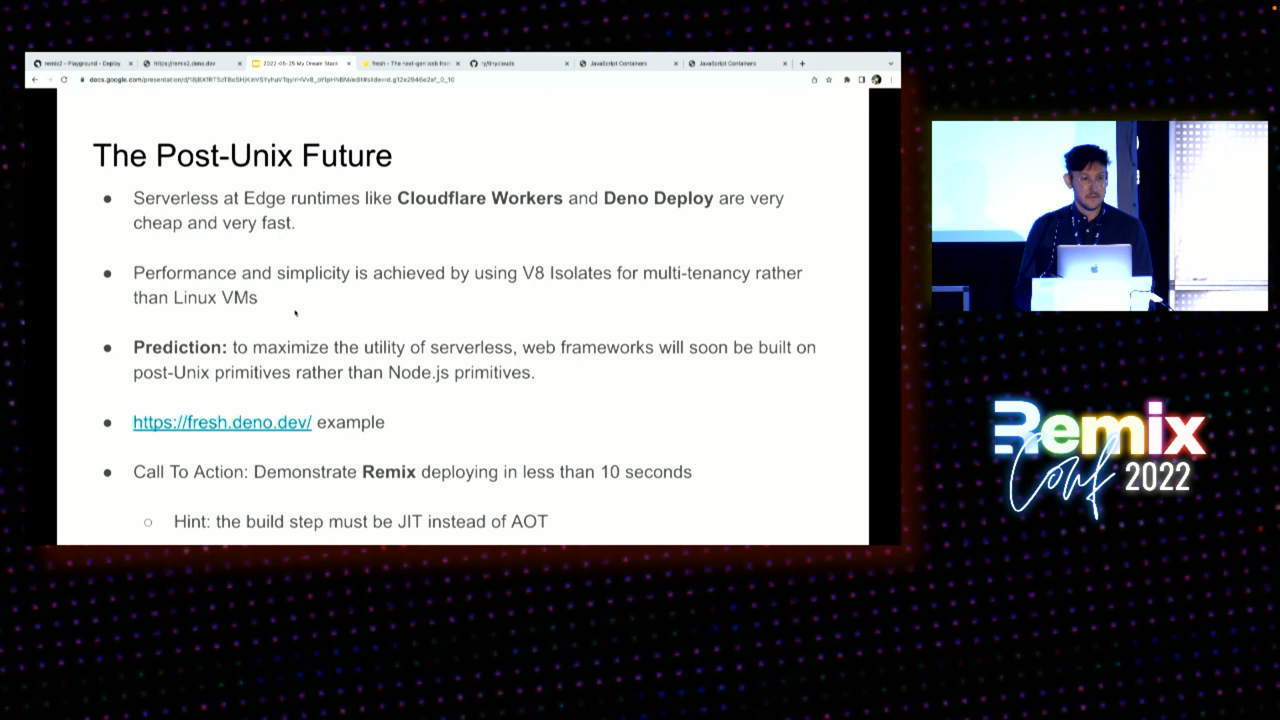